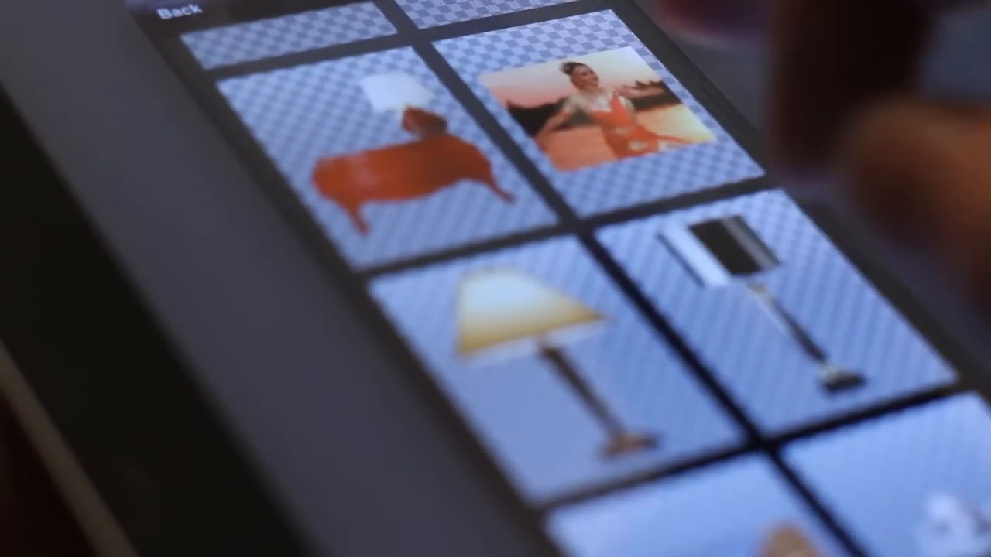
Add the dancer photo from the Gallery cutouts to the India trip board.
{"action": "left_click", "coordinate": [589, 109]}
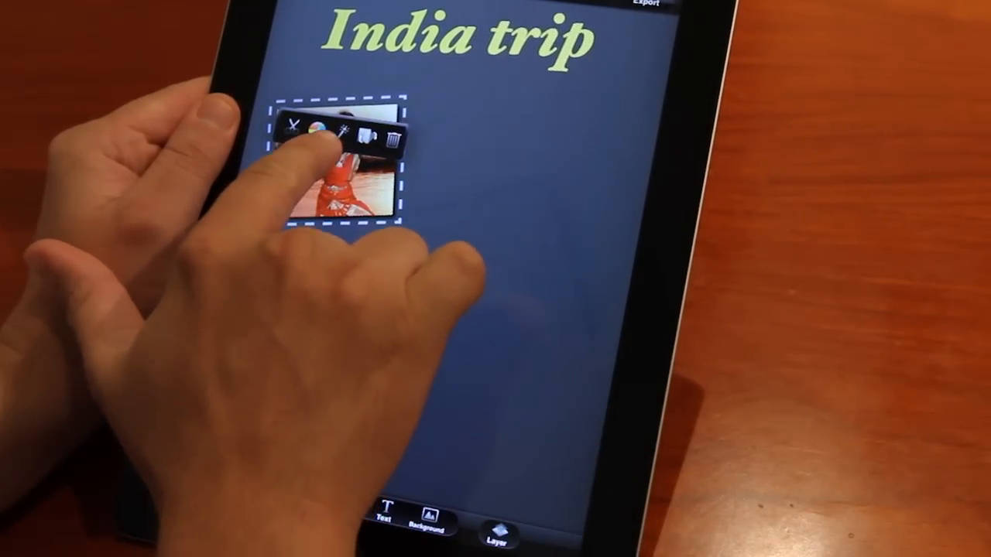
Apply the White Edge and Shadow 1 effects to the dancer photo.
{"action": "left_click", "coordinate": [346, 129]}
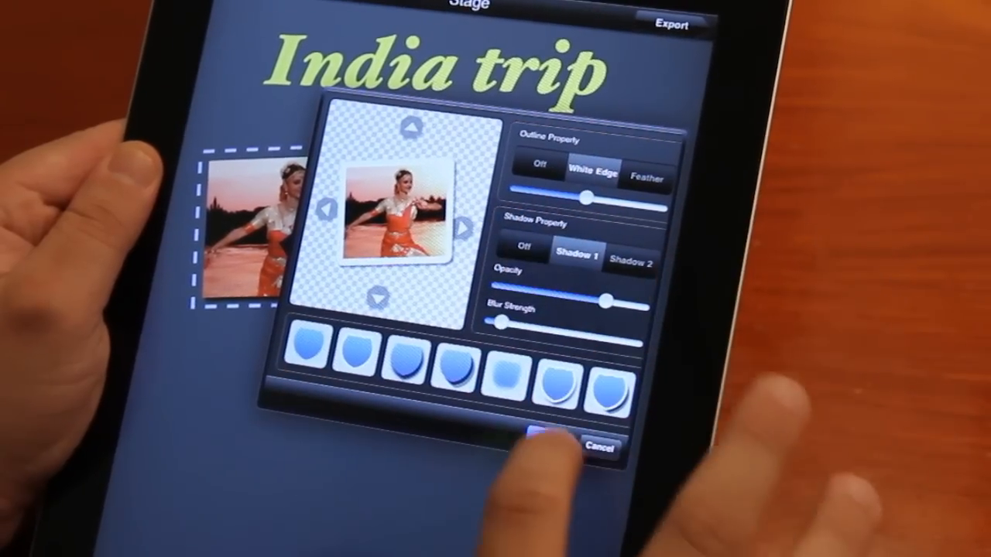
{"action": "left_click", "coordinate": [542, 445]}
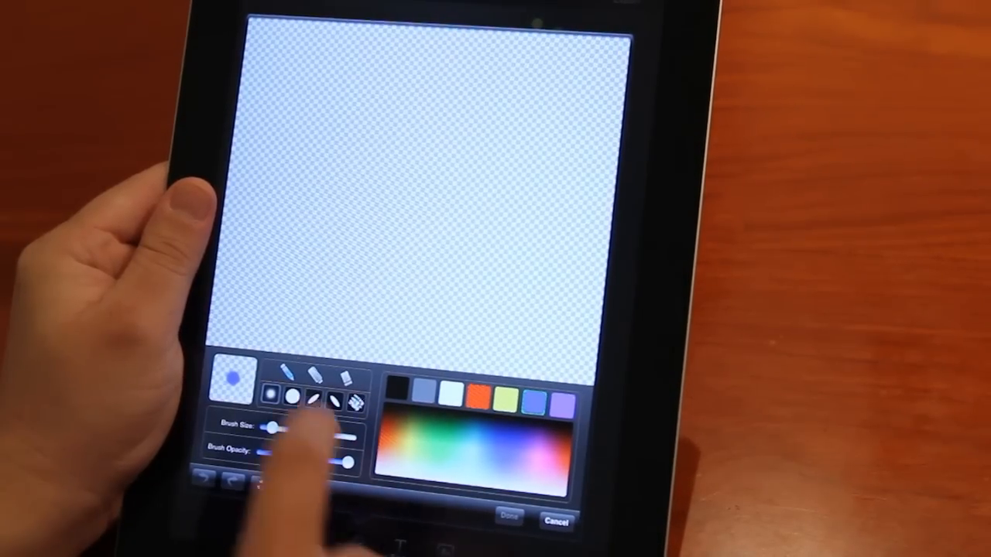
Sketch two trial strokes on the board, then delete them with the trash icon.
{"action": "left_click_drag", "start_coordinate": [274, 155], "coordinate": [329, 306]}
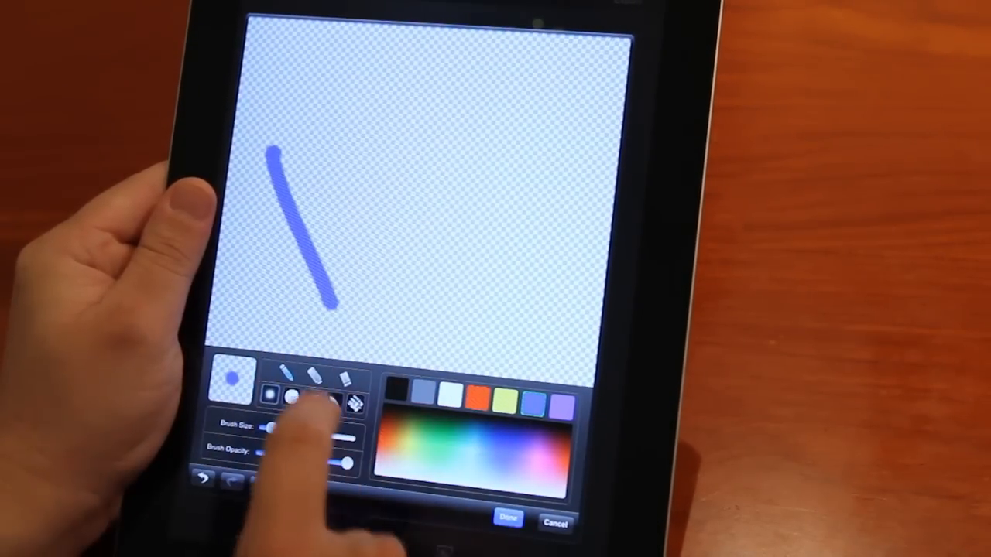
{"action": "left_click_drag", "start_coordinate": [379, 101], "coordinate": [434, 271]}
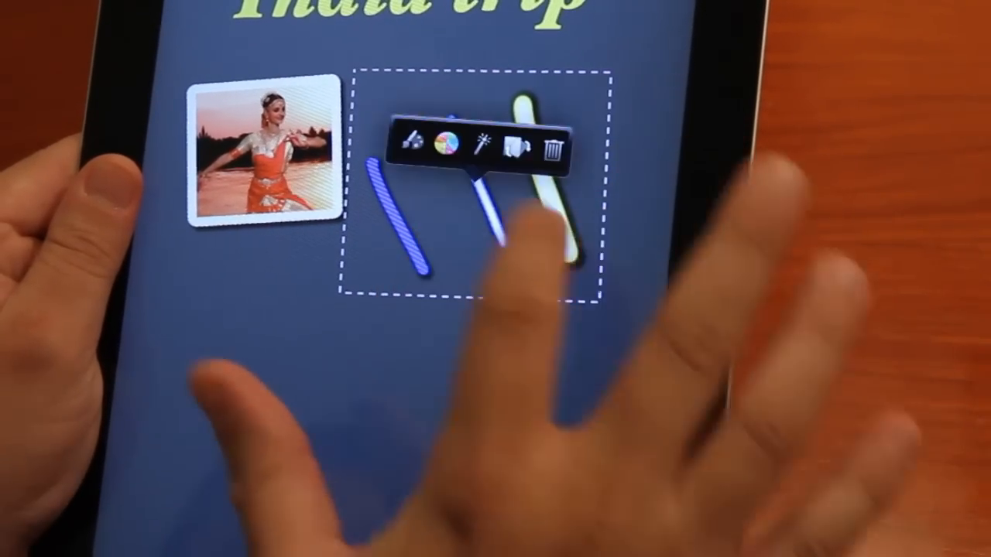
{"action": "left_click", "coordinate": [554, 144]}
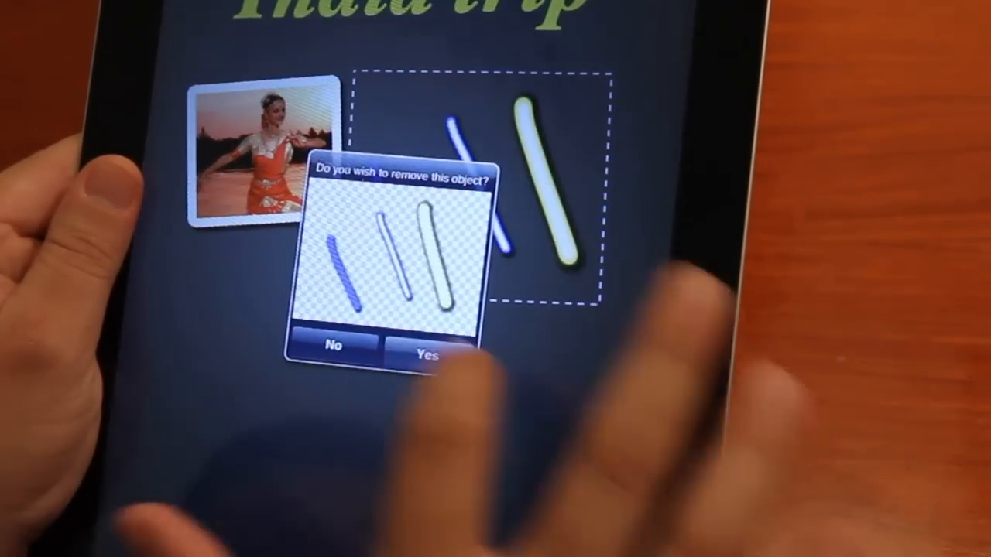
{"action": "left_click", "coordinate": [424, 350]}
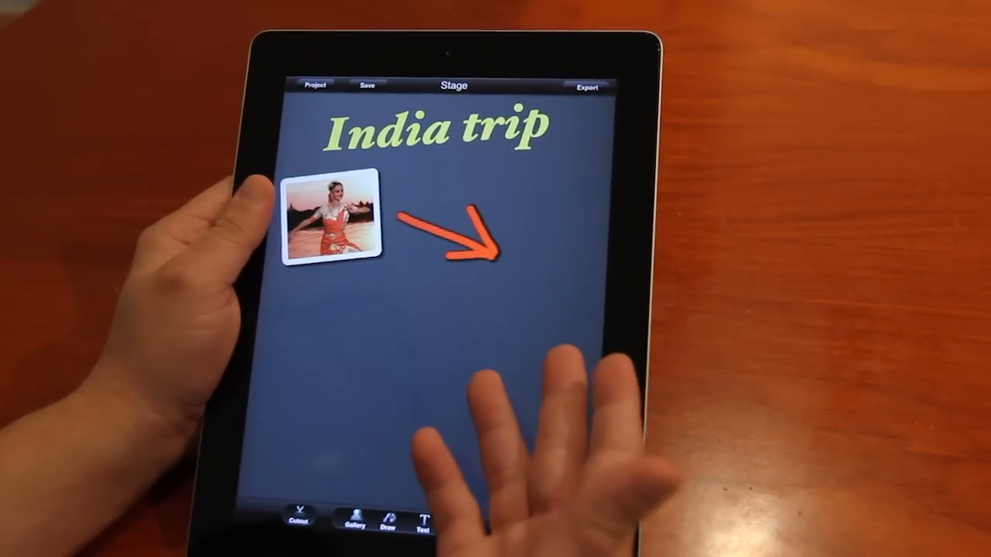
Place the Taj Mahal sticker from the Icon & Symbol gallery at the arrow tip.
{"action": "left_click", "coordinate": [325, 221]}
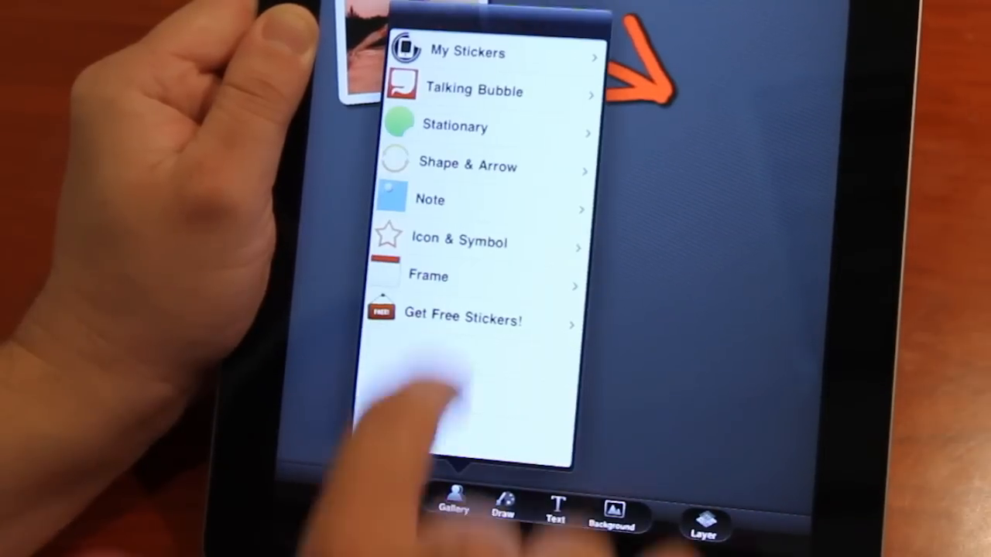
{"action": "left_click", "coordinate": [467, 51]}
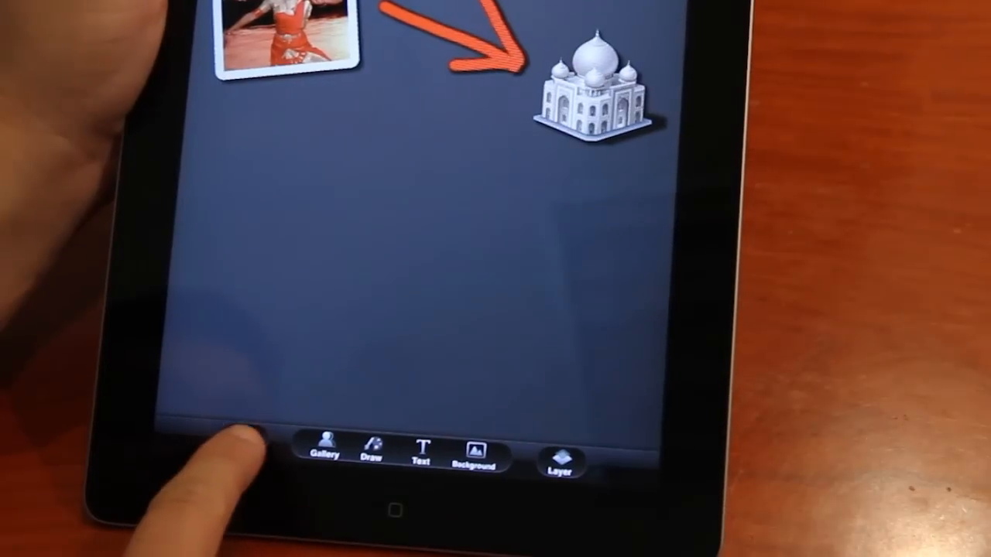
Cut out the hotel listing screenshot from Photo Library and save it at a chosen resolution.
{"action": "left_click", "coordinate": [243, 443]}
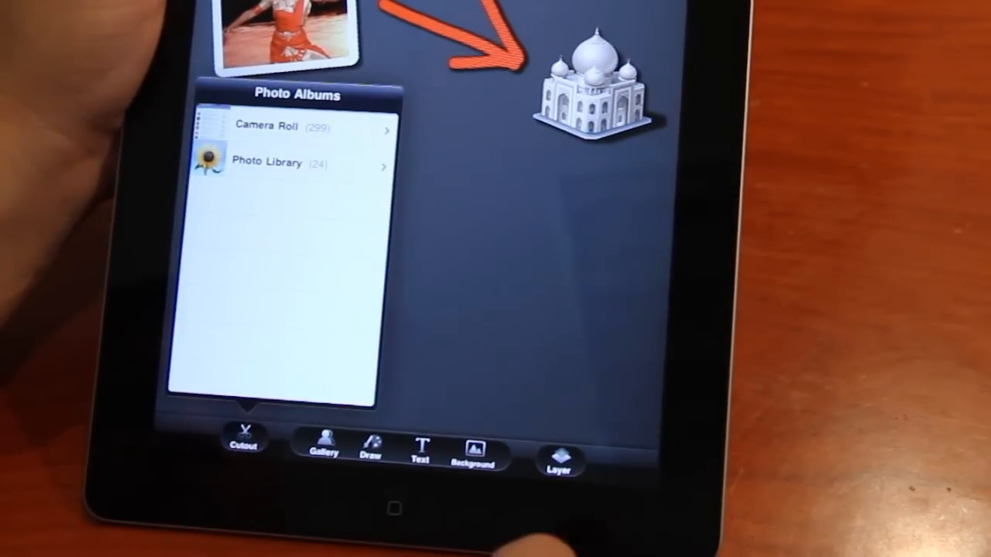
{"action": "left_click", "coordinate": [267, 127]}
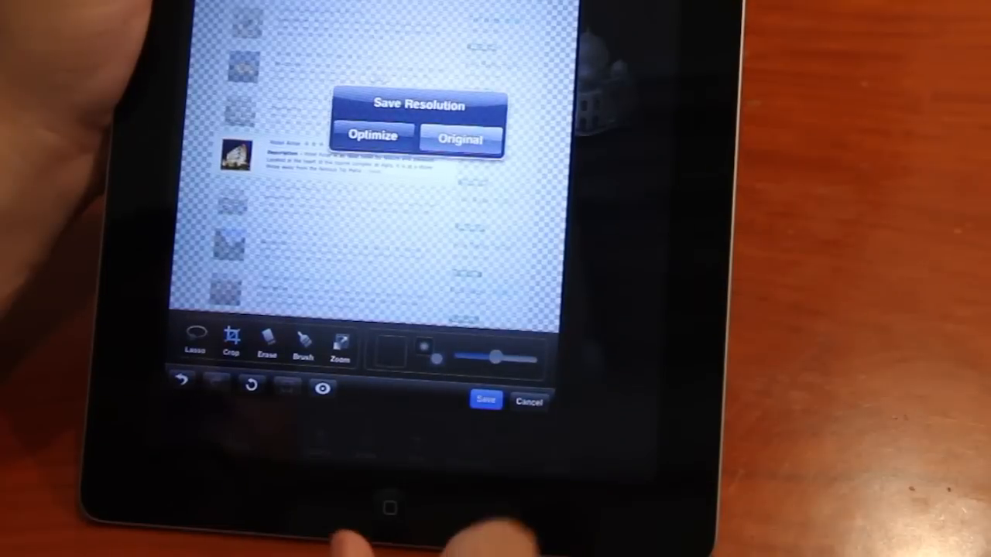
{"action": "left_click", "coordinate": [461, 139]}
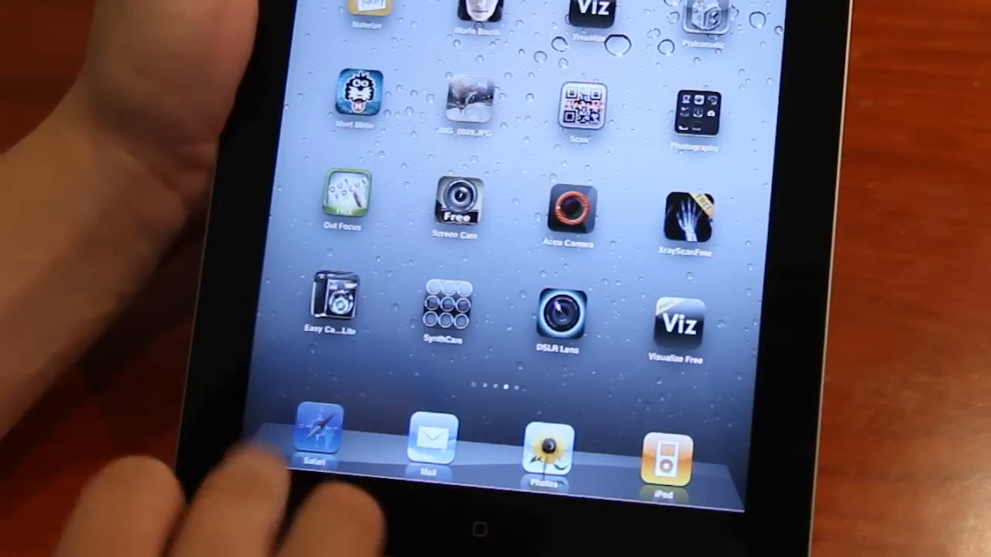
Open the Hotel Amar contact page in Safari and copy its contact details.
{"action": "left_click", "coordinate": [315, 441]}
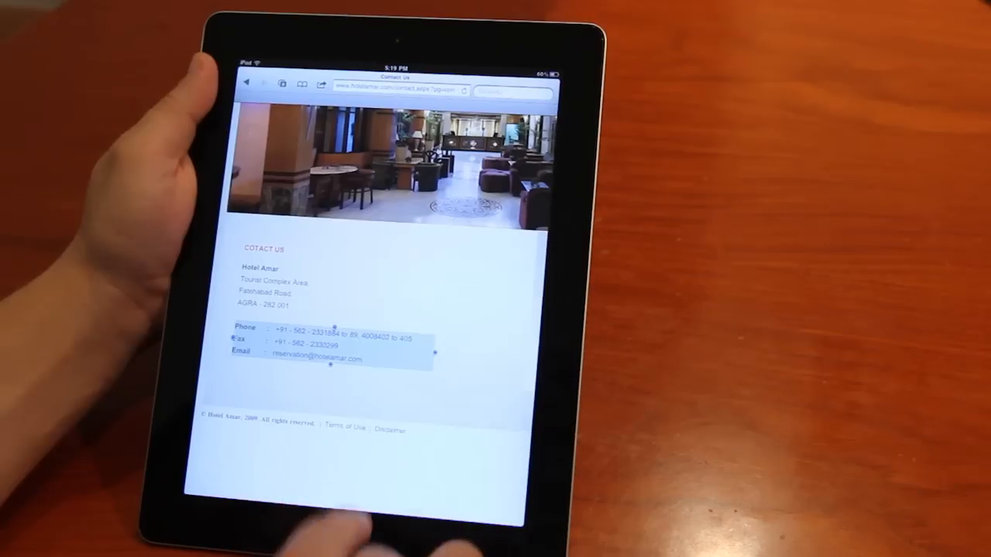
{"action": "key", "text": "home"}
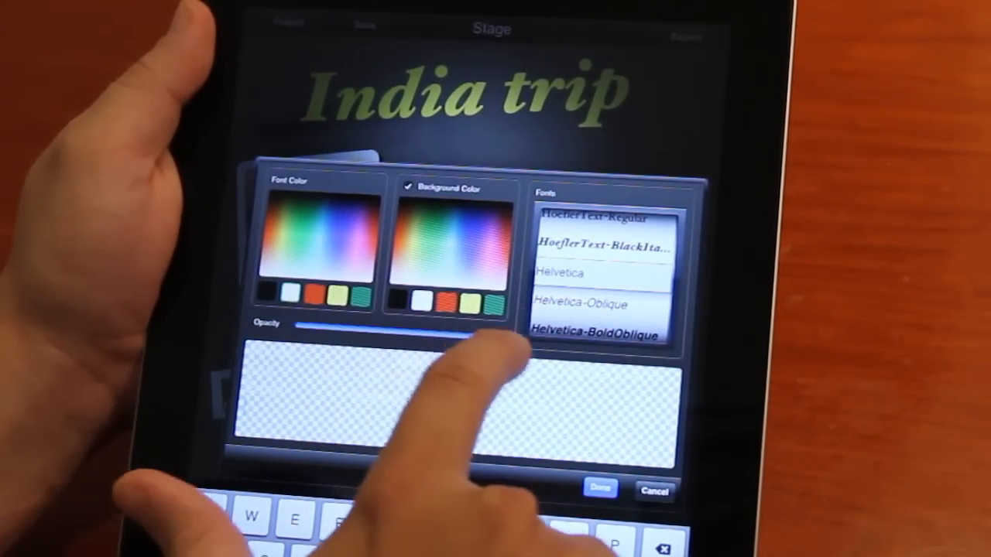
Return to Visualize and open the Text editor with font and colour options.
{"action": "left_click", "coordinate": [600, 489]}
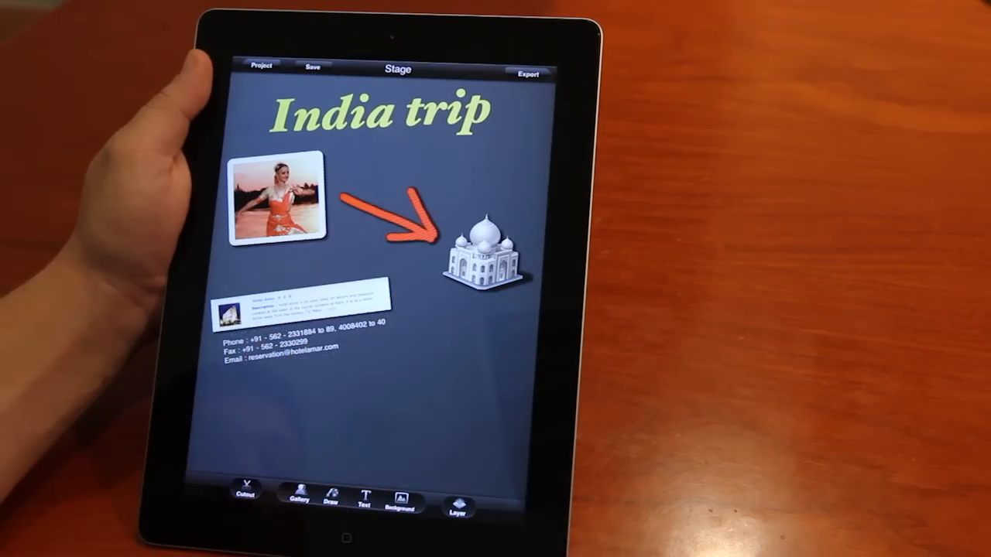
Add the Varanasi riverside photo from Gallery with a Shadow 2 drop shadow.
{"action": "left_click", "coordinate": [299, 499]}
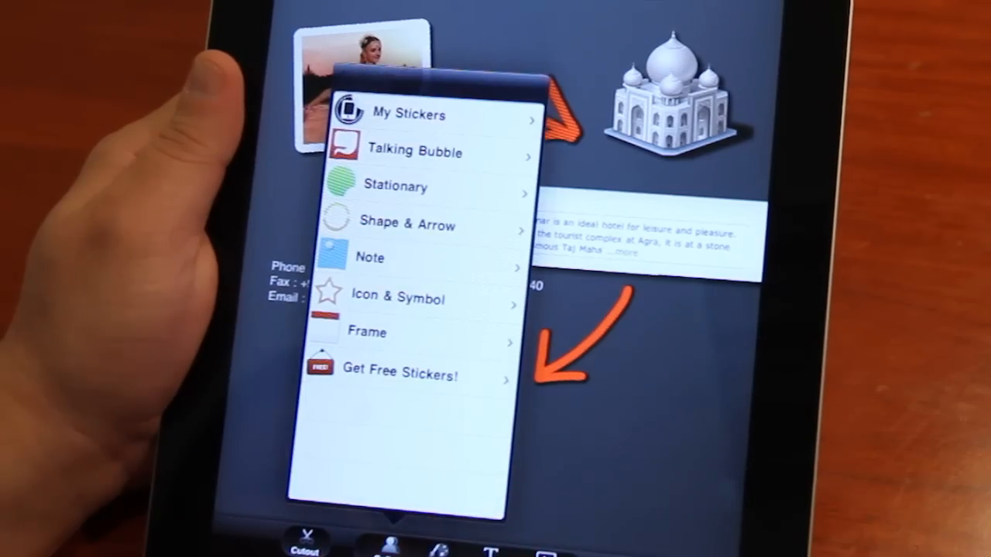
{"action": "left_click", "coordinate": [411, 115]}
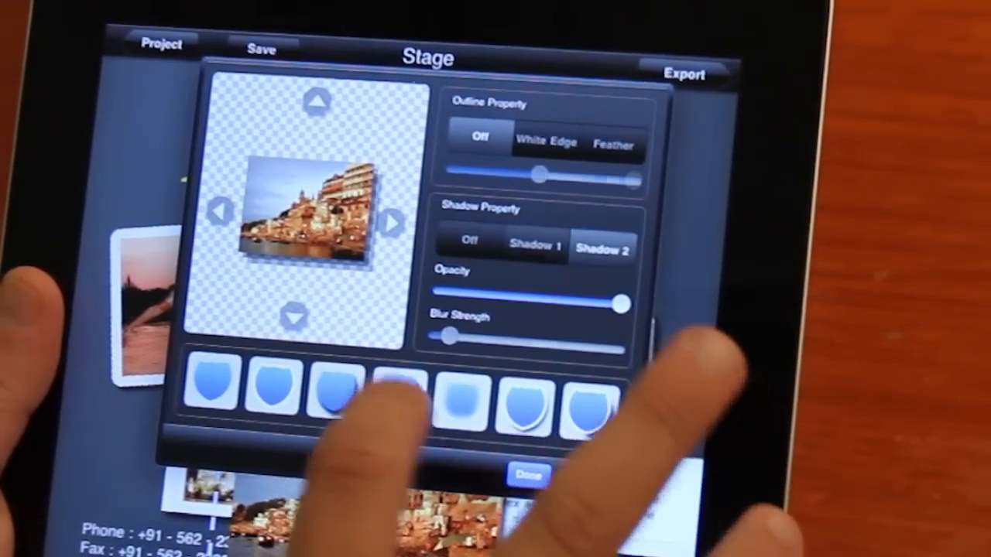
{"action": "left_click", "coordinate": [528, 475]}
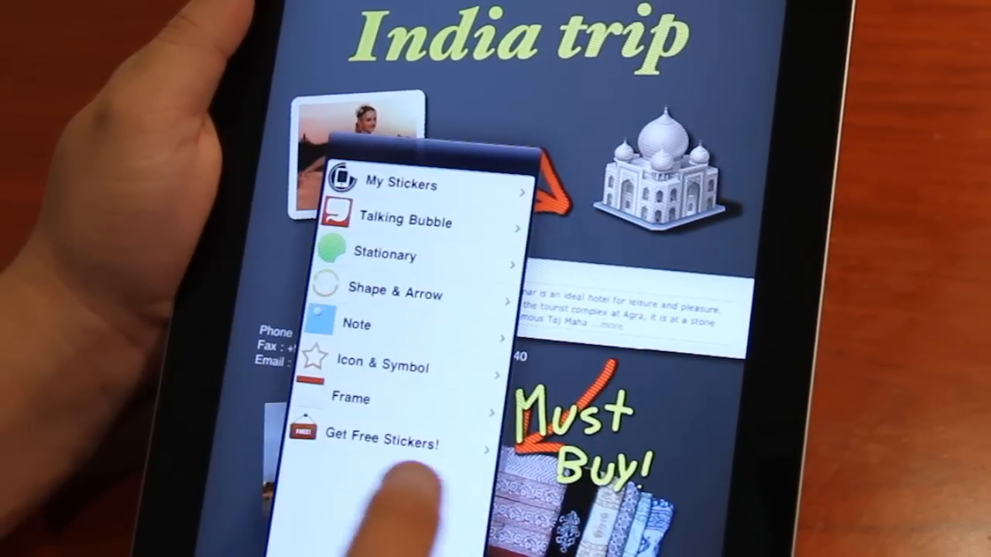
Add a round Stationary sticker, recolour it purple, and layer it behind Must Buy!
{"action": "left_click", "coordinate": [357, 325]}
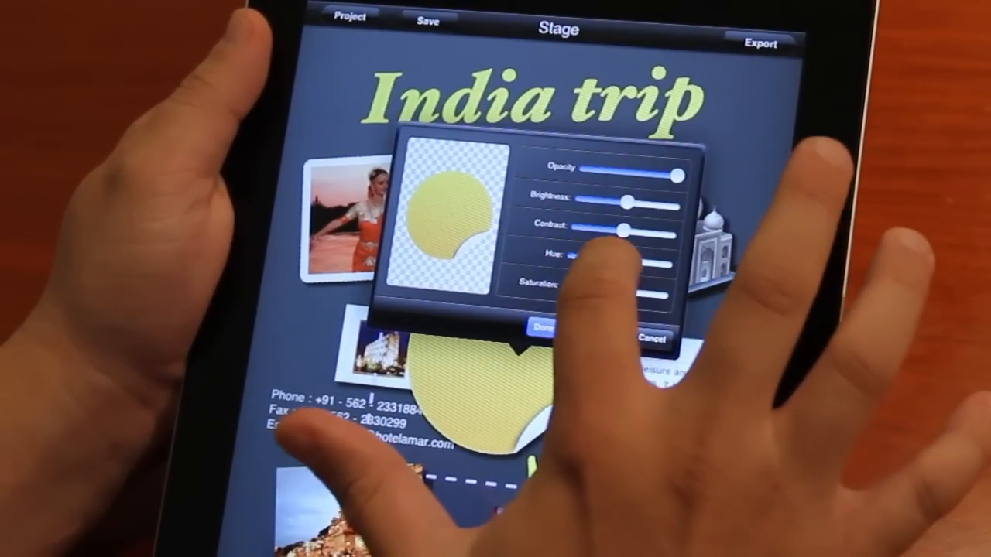
{"action": "left_click_drag", "start_coordinate": [573, 253], "coordinate": [612, 290]}
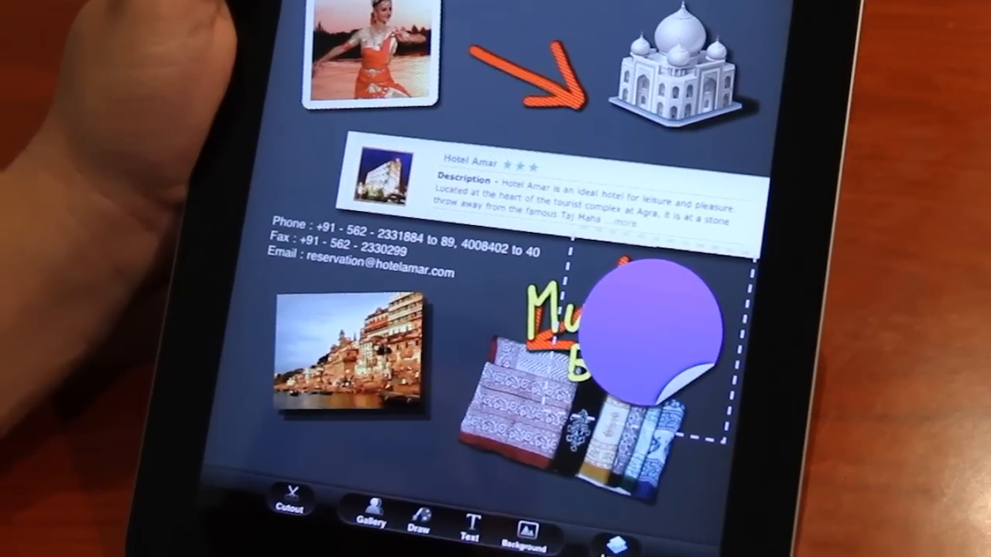
{"action": "left_click", "coordinate": [620, 522]}
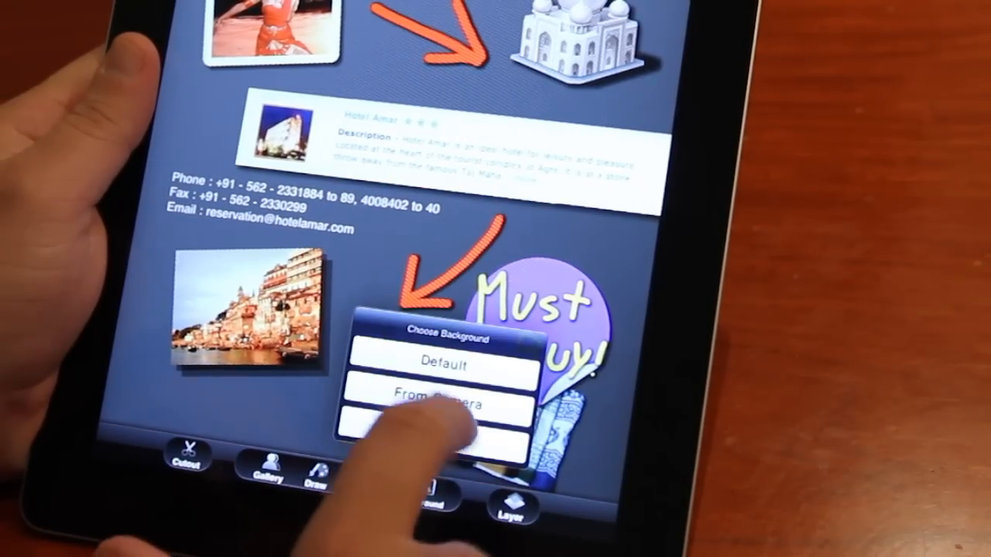
Set the India map from Photo Album as background with Dark Corner on.
{"action": "left_click", "coordinate": [441, 405]}
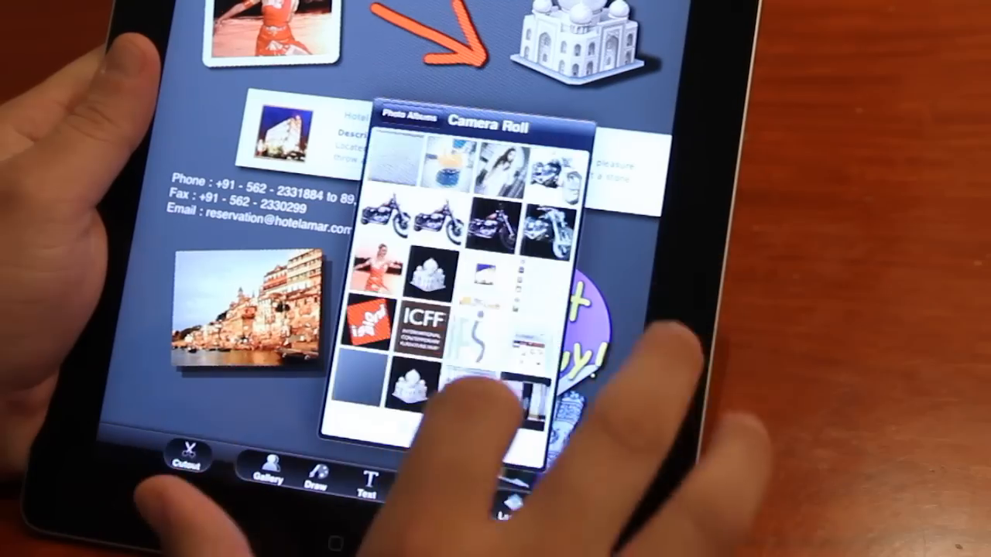
{"action": "scroll", "scroll_direction": "down", "scroll_amount": 3}
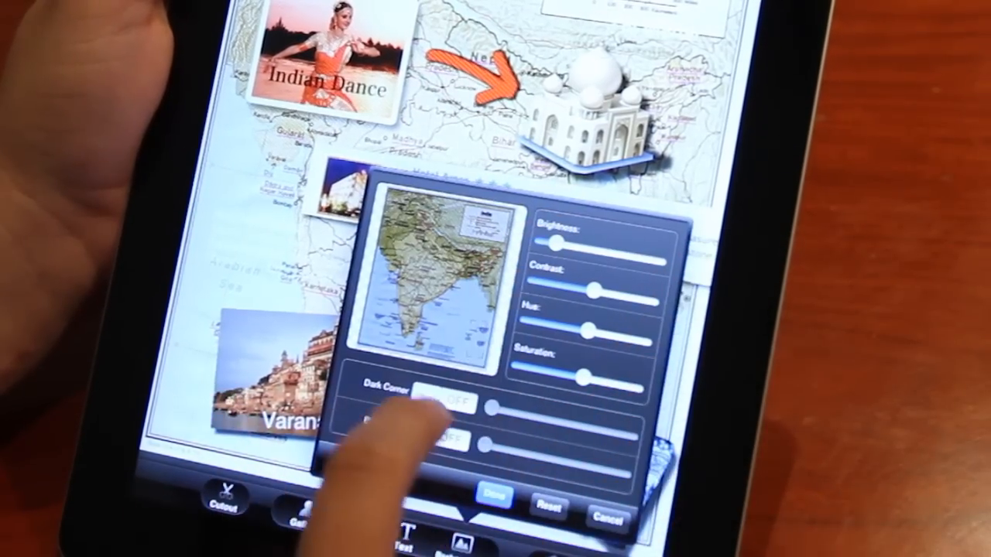
{"action": "left_click", "coordinate": [440, 391]}
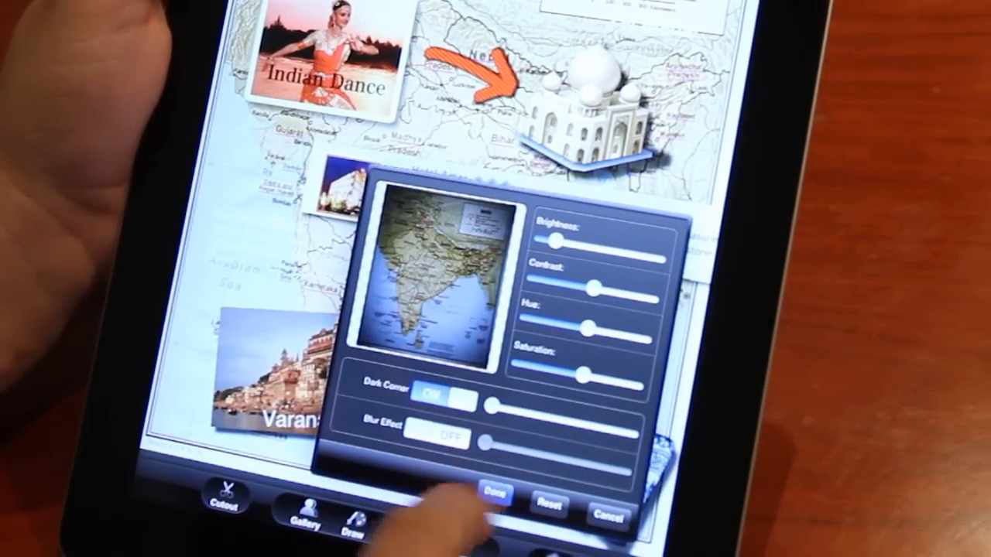
{"action": "left_click", "coordinate": [494, 495]}
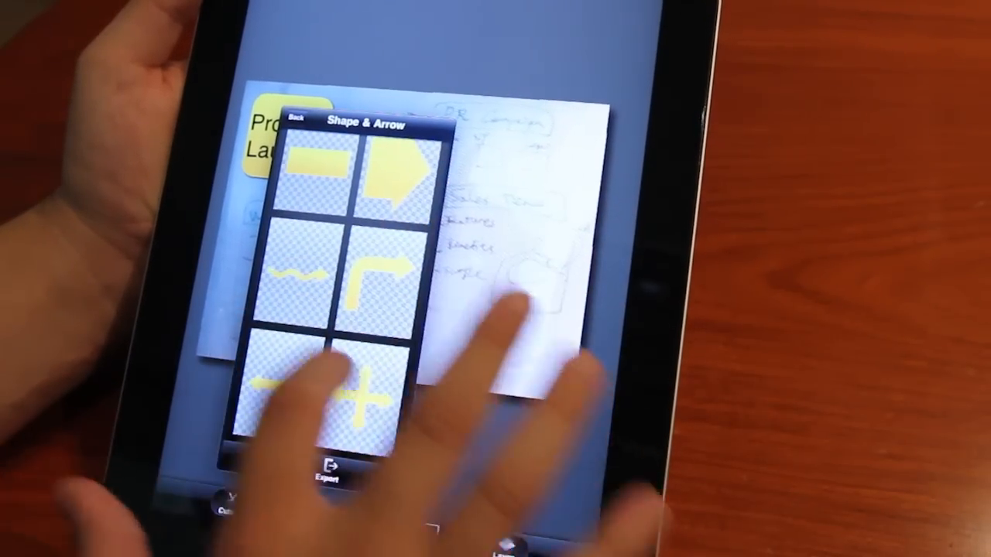
Add a yellow arrow shape and style the Website label text.
{"action": "left_click", "coordinate": [289, 116]}
{"action": "type", "text": "Websit"}
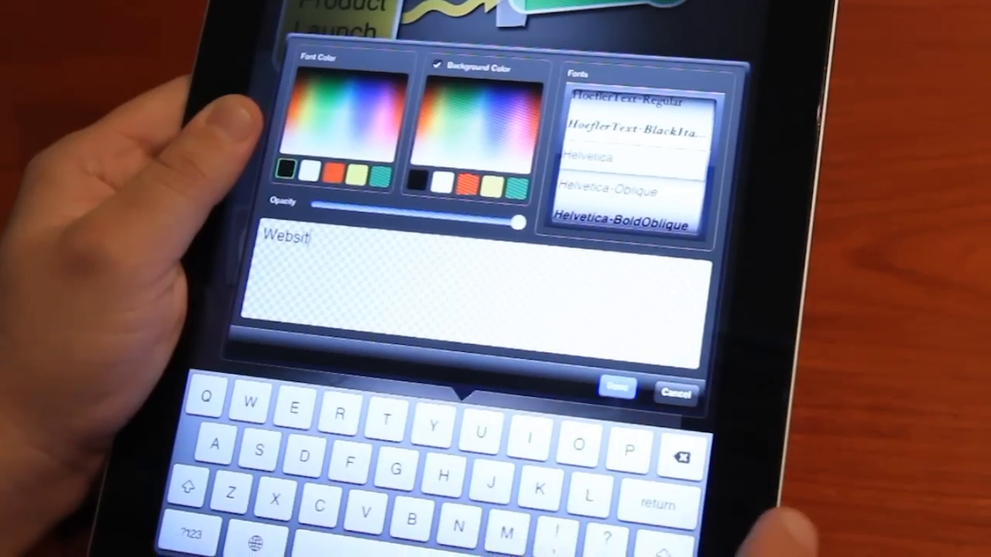
{"action": "left_click", "coordinate": [617, 387]}
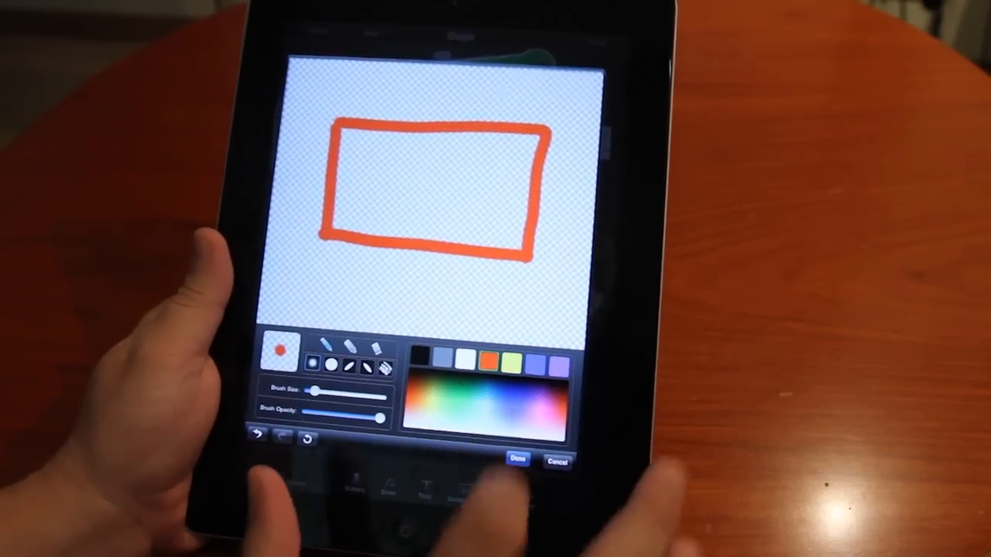
Apply the orange outlines on the website screenshot and bring up the export options.
{"action": "left_click", "coordinate": [516, 460]}
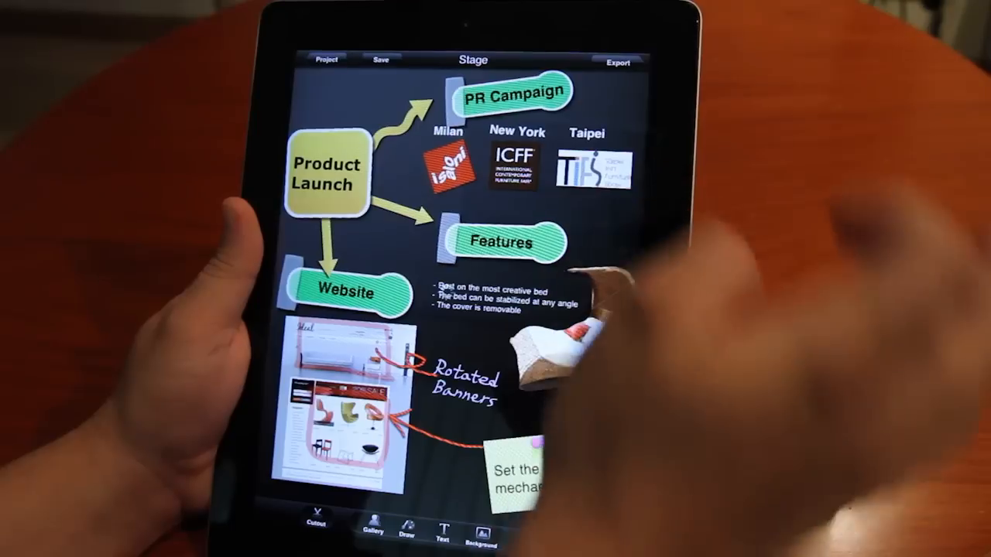
{"action": "left_click", "coordinate": [619, 63]}
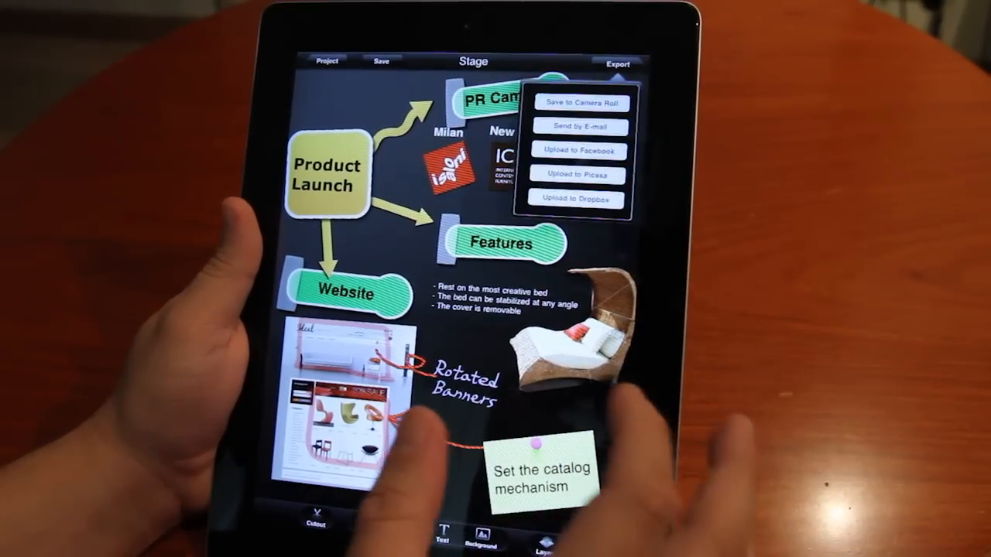